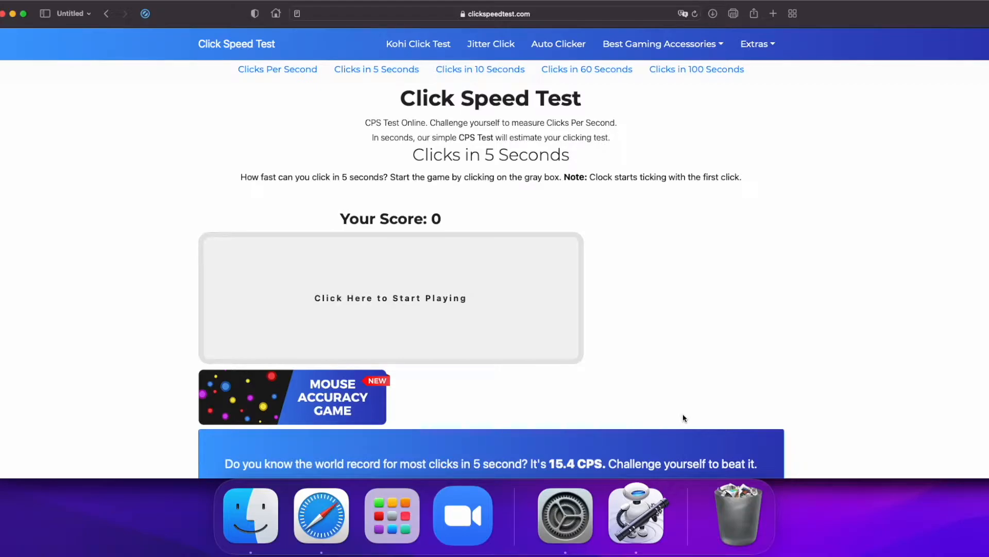
Bring up the Autoclicker 2 quick action beside the click speed test and open Automator's File menu.
{"action": "left_click", "coordinate": [636, 514]}
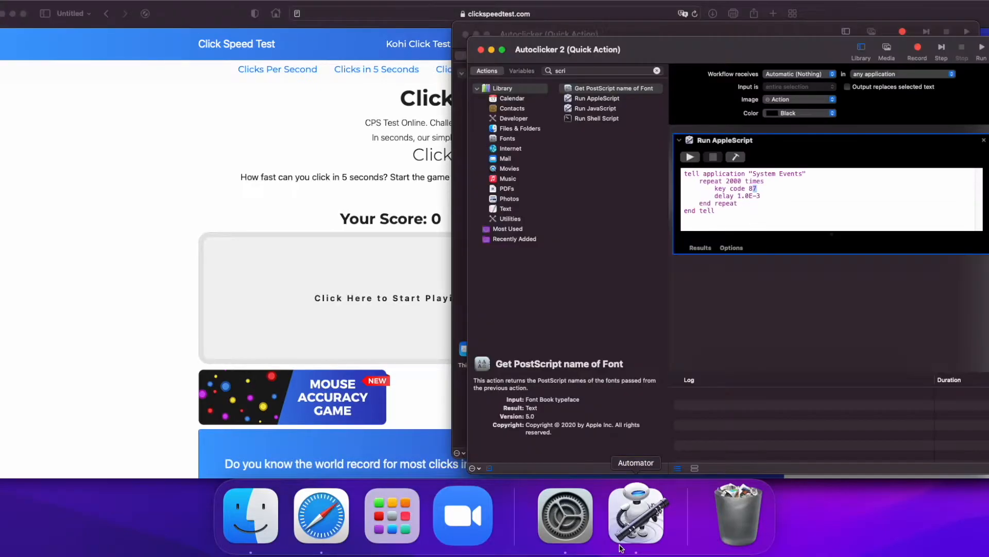
{"action": "left_click", "coordinate": [63, 12]}
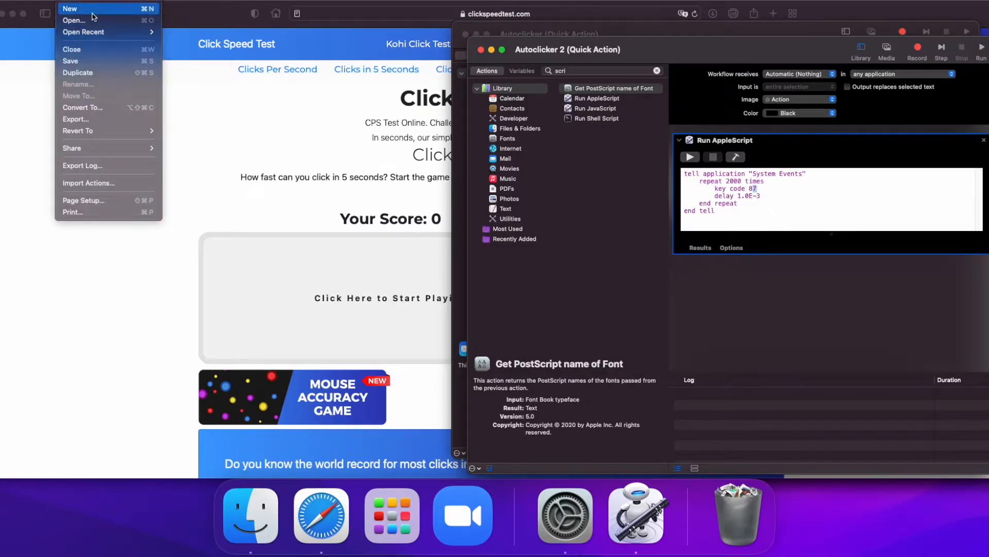
Make a new quick action with Run AppleScript holding the System Events key code 87 loop.
{"action": "left_click", "coordinate": [70, 8]}
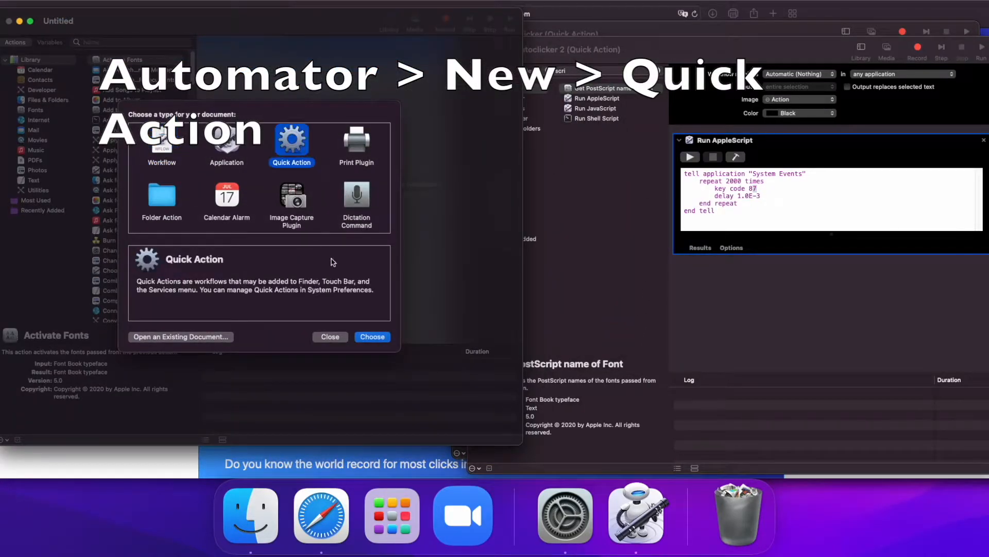
{"action": "left_click", "coordinate": [372, 336]}
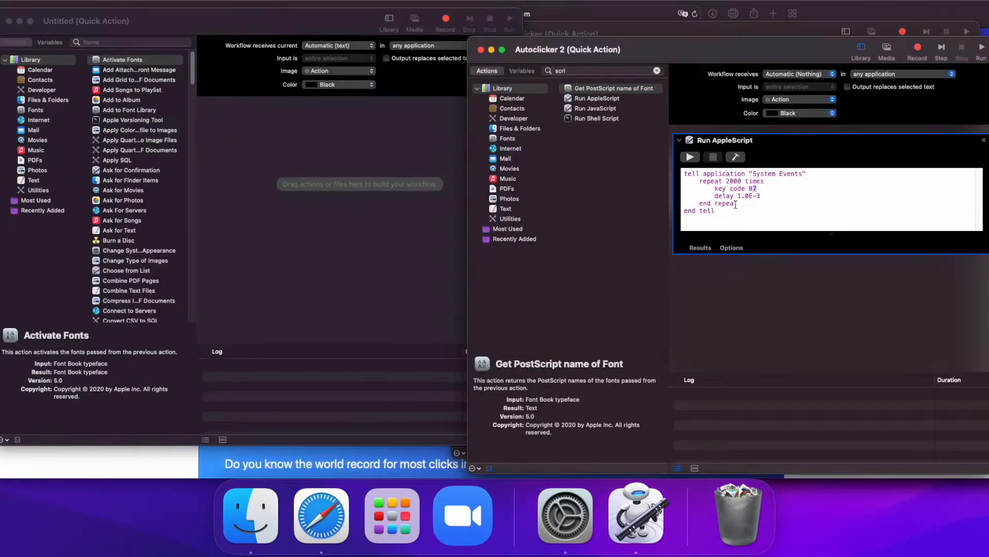
{"action": "right_click", "coordinate": [757, 189]}
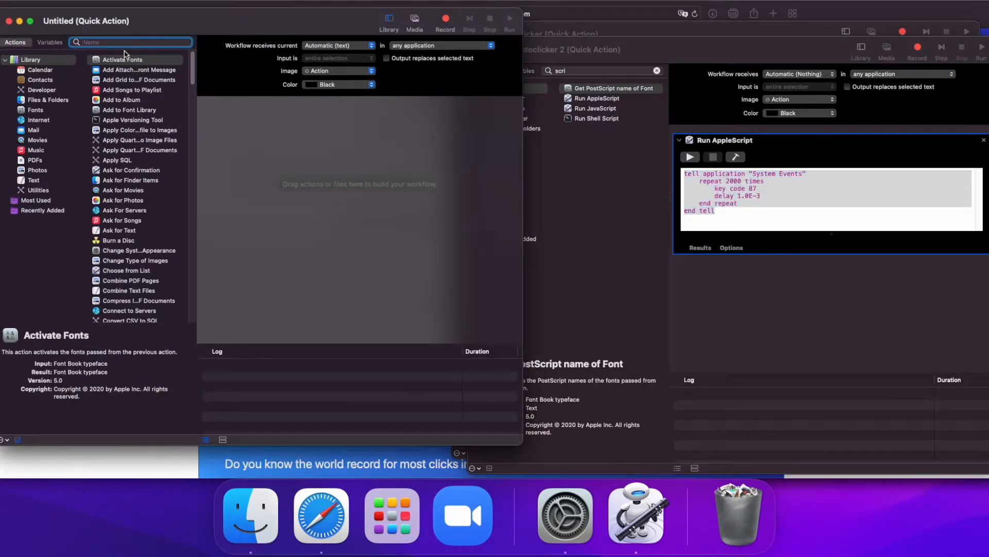
{"action": "type", "text": "scri"}
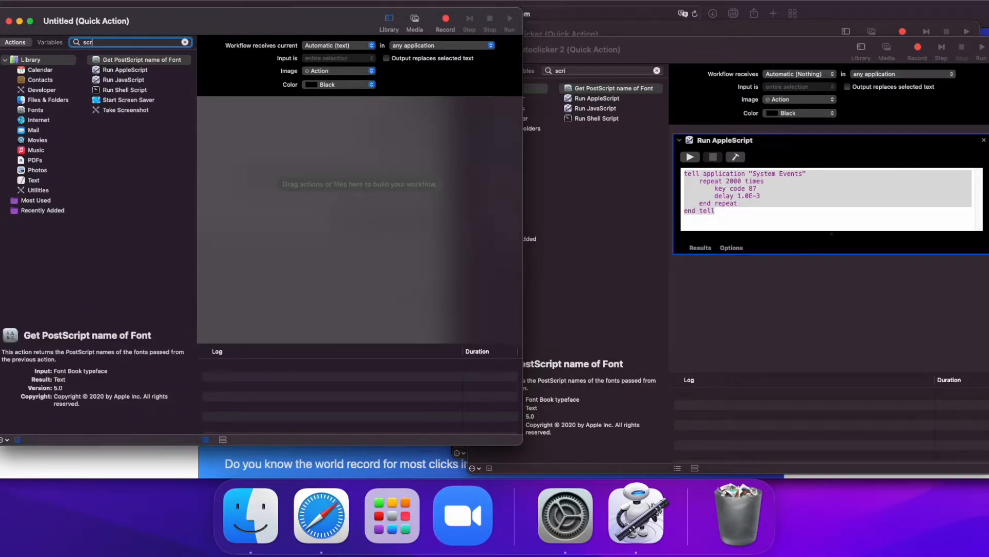
{"action": "double_click", "coordinate": [124, 70]}
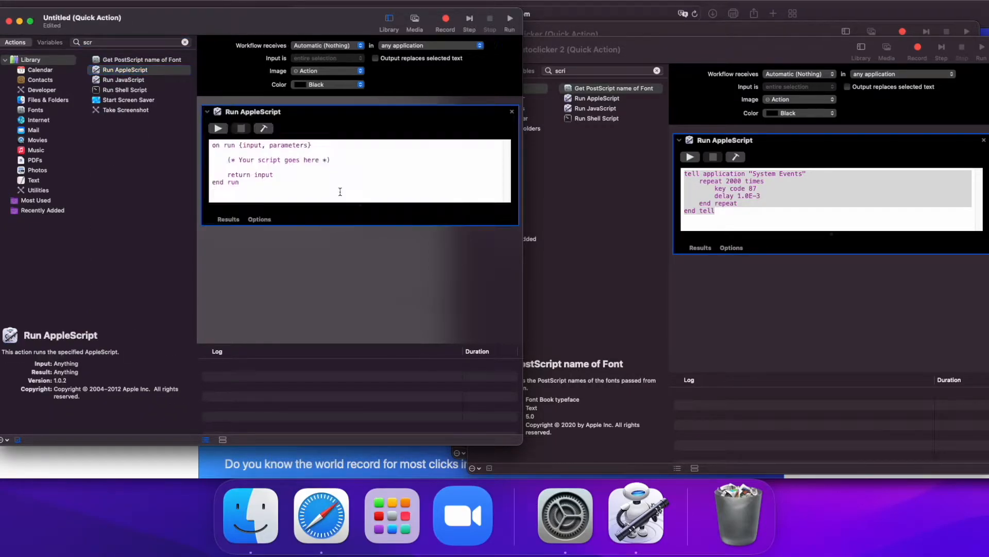
{"action": "key", "text": "cmd+a"}
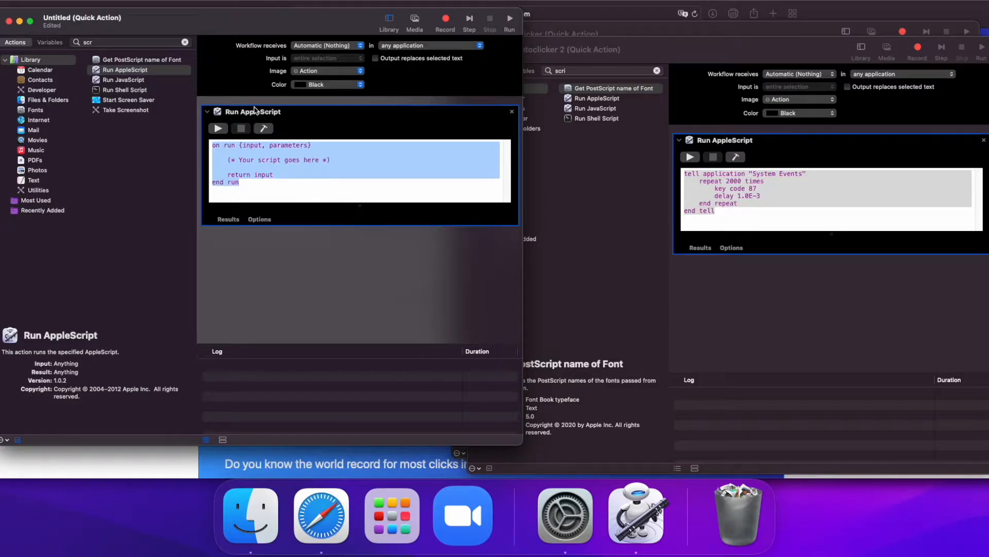
{"action": "type", "text": "tell application \"System Events\""}
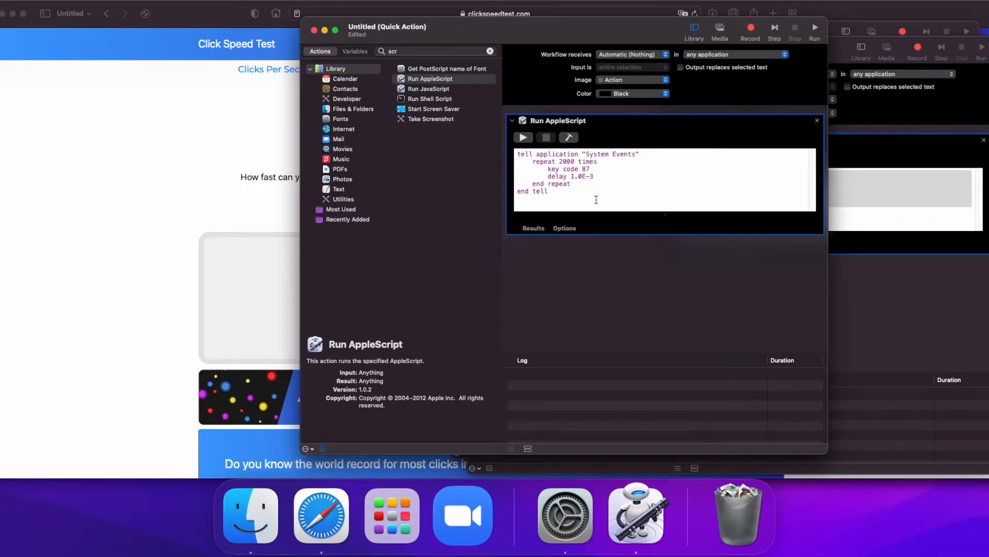
Save the quick action as 'Autoclicker 2', replacing the existing one.
{"action": "key", "text": "cmd+s"}
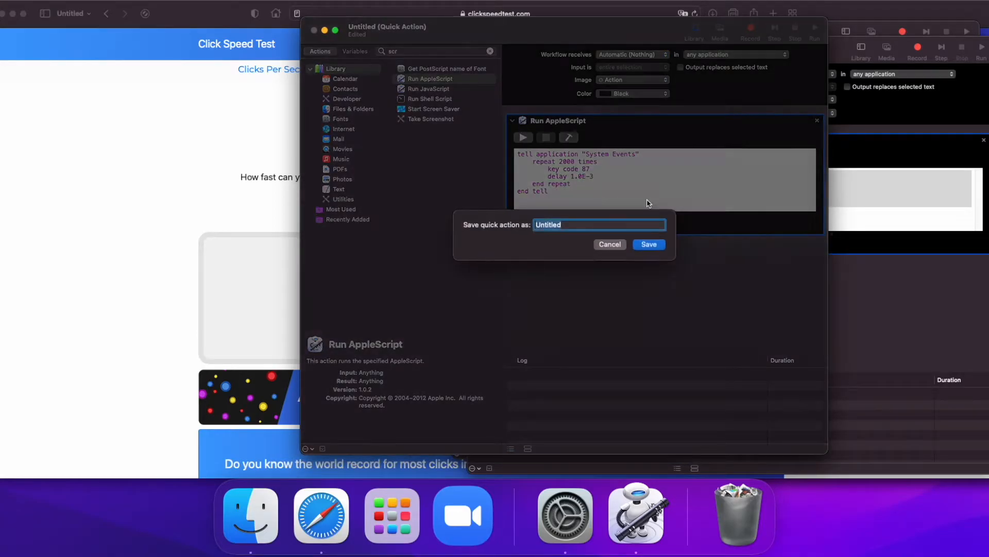
{"action": "type", "text": "Au"}
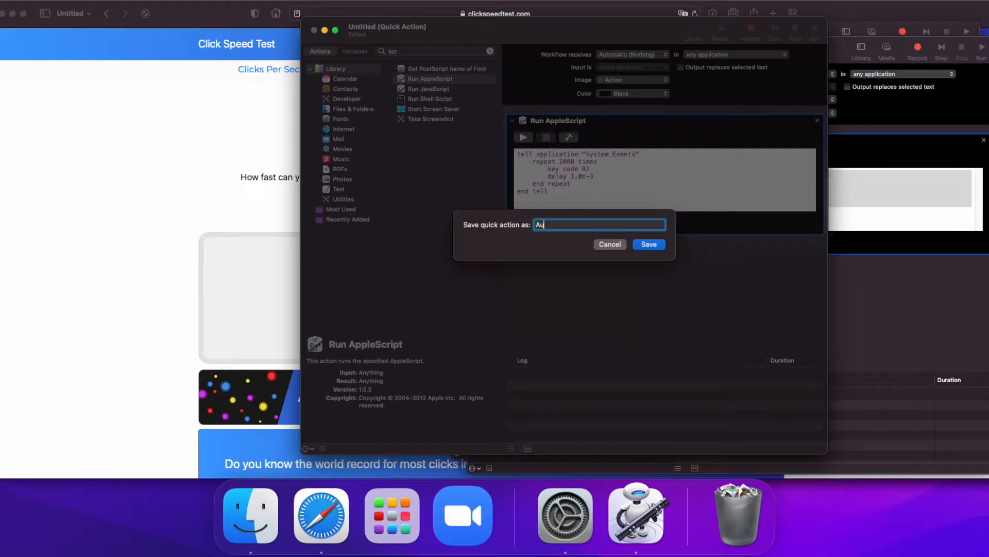
{"action": "type", "text": "toclicker"}
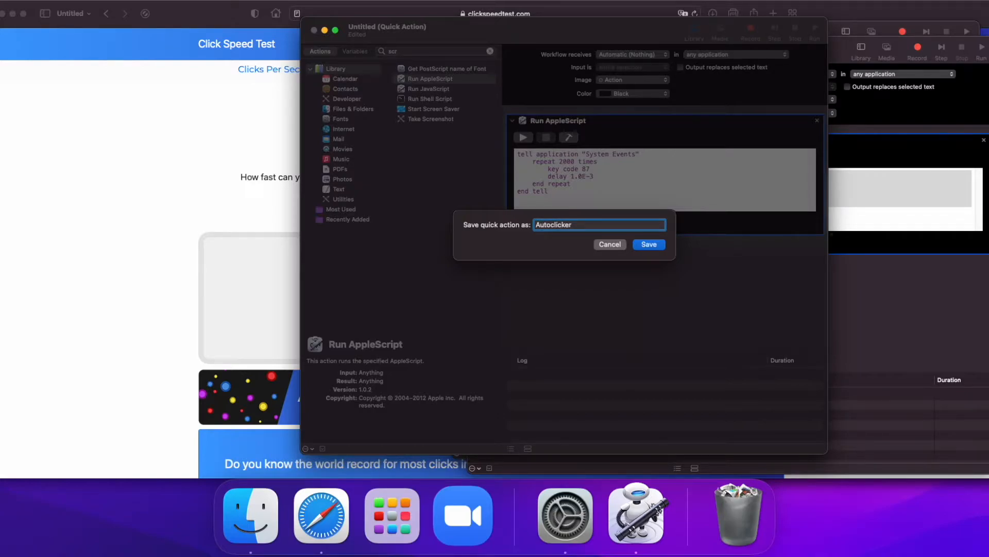
{"action": "left_click", "coordinate": [648, 244]}
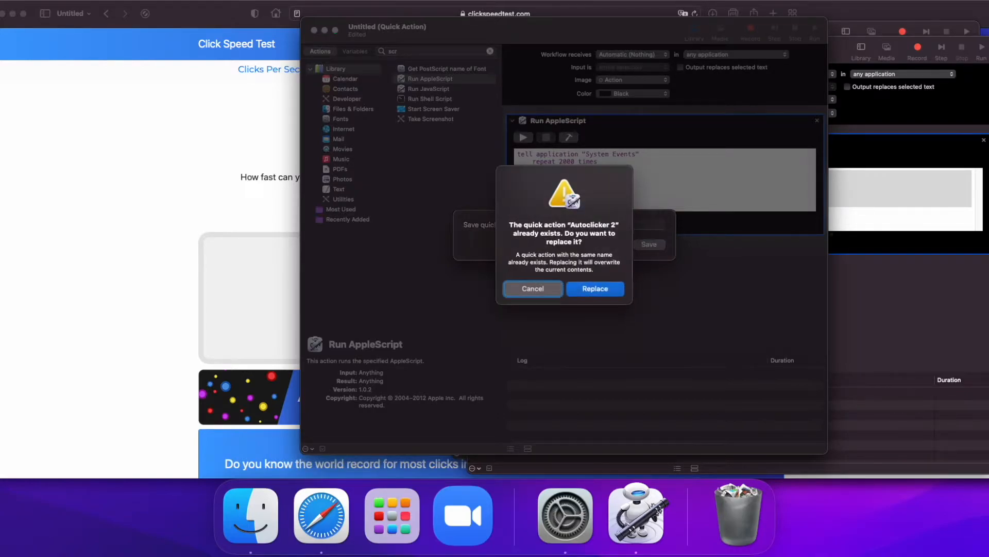
{"action": "left_click", "coordinate": [593, 289]}
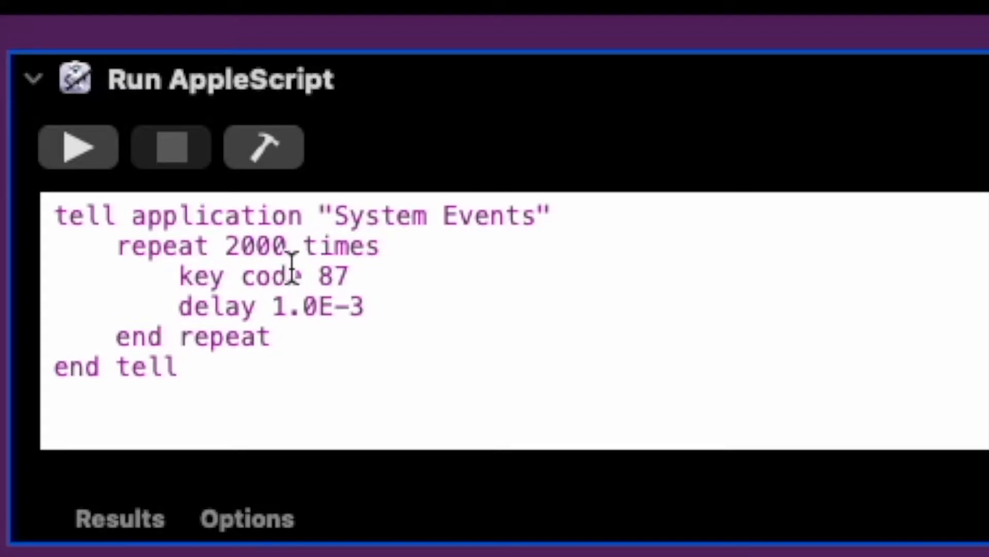
{"action": "mouse_move", "coordinate": [328, 276]}
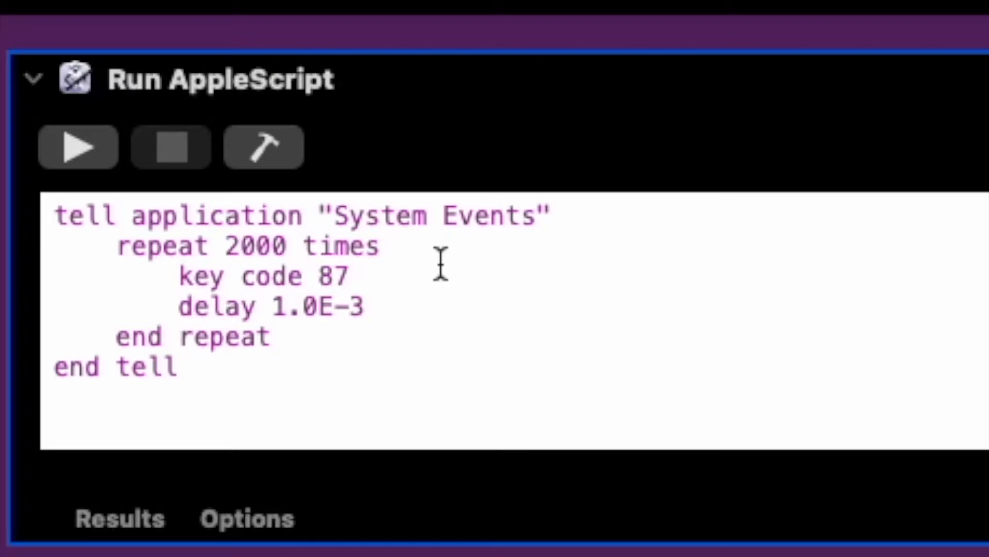
{"action": "left_click", "coordinate": [354, 276]}
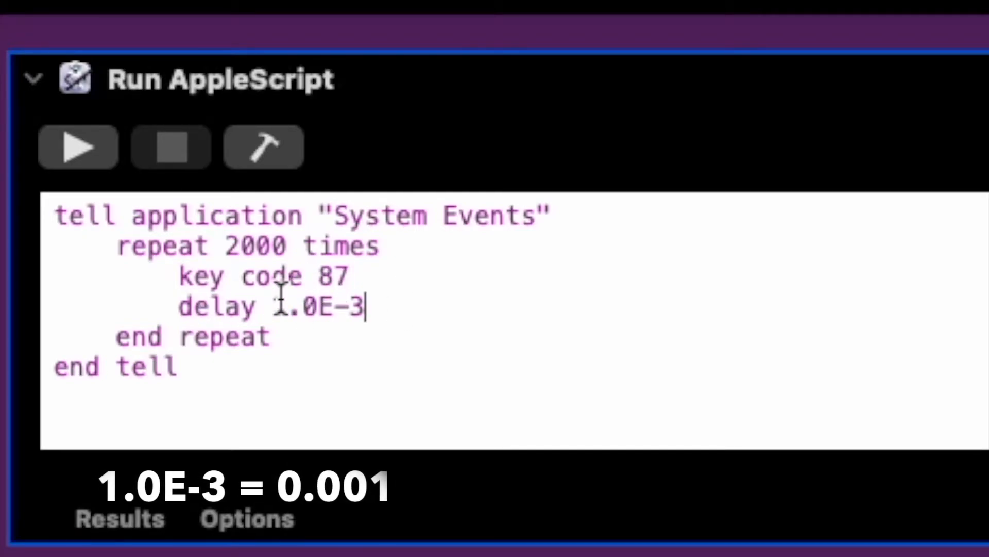
{"action": "double_click", "coordinate": [317, 307]}
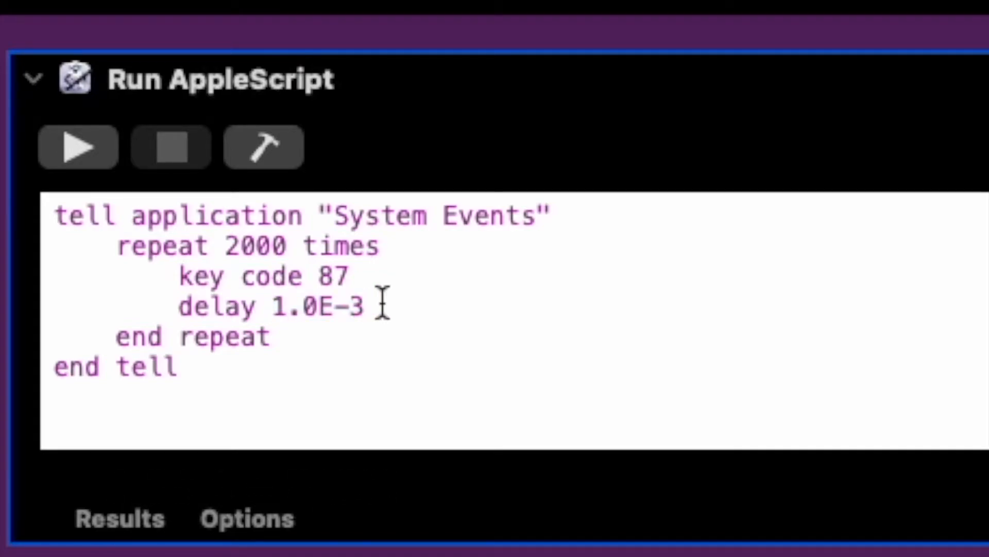
{"action": "left_click", "coordinate": [366, 306]}
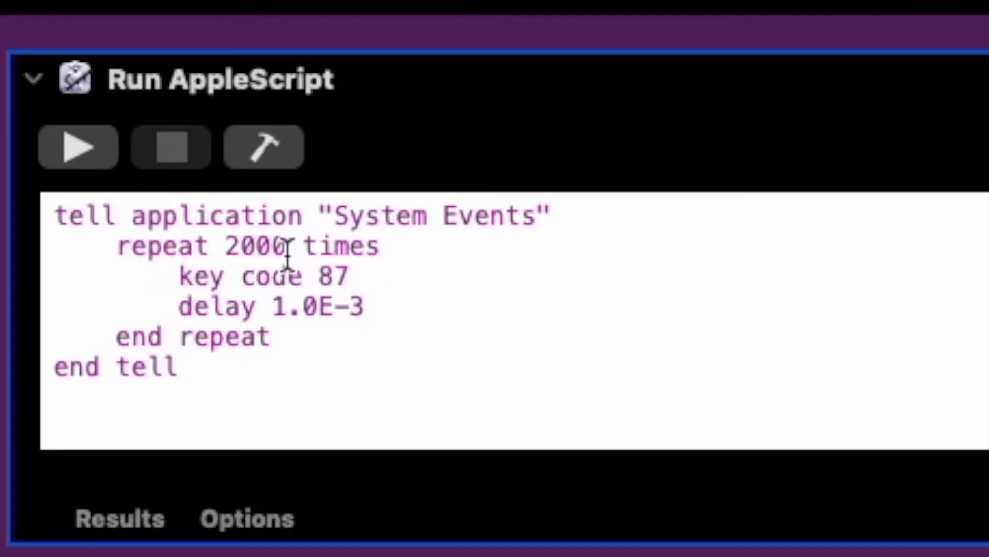
{"action": "mouse_move", "coordinate": [252, 306]}
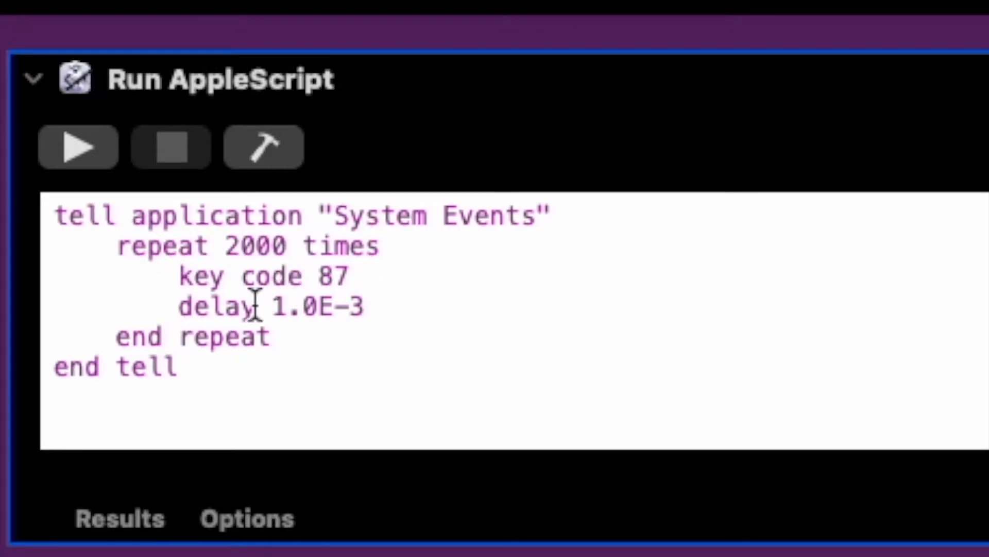
{"action": "left_click", "coordinate": [369, 306]}
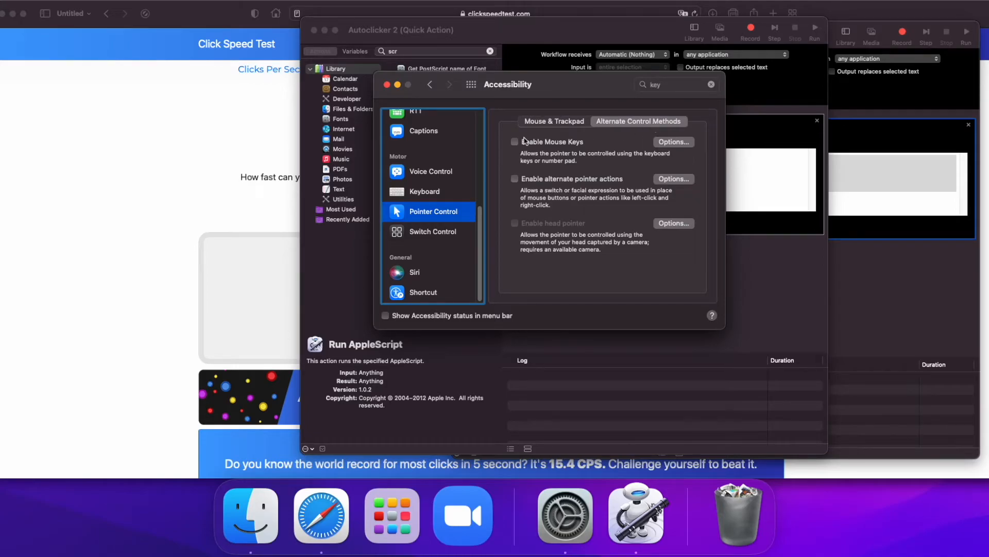
{"action": "mouse_move", "coordinate": [670, 143]}
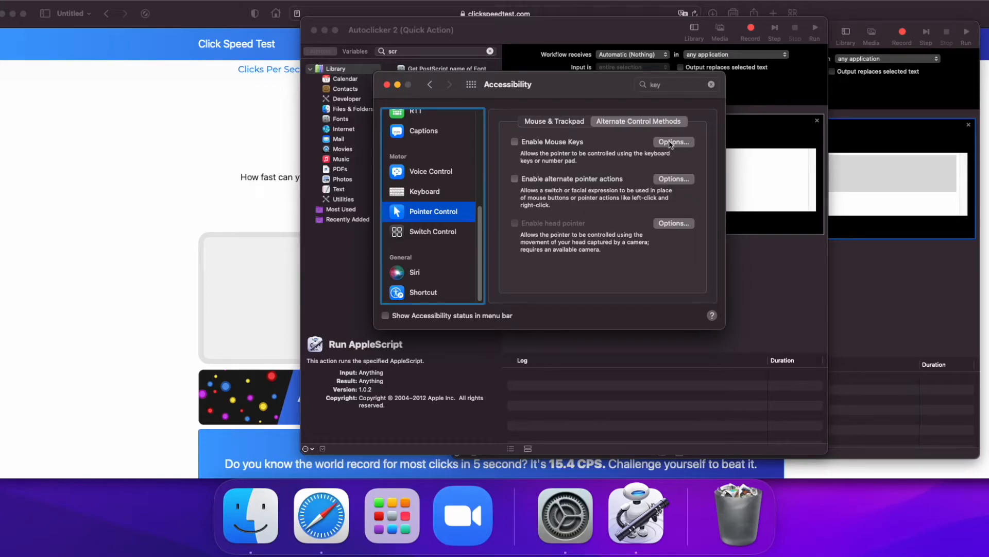
Open the Options sheet for Enable Mouse Keys under Alternate Control Methods.
{"action": "left_click", "coordinate": [673, 141]}
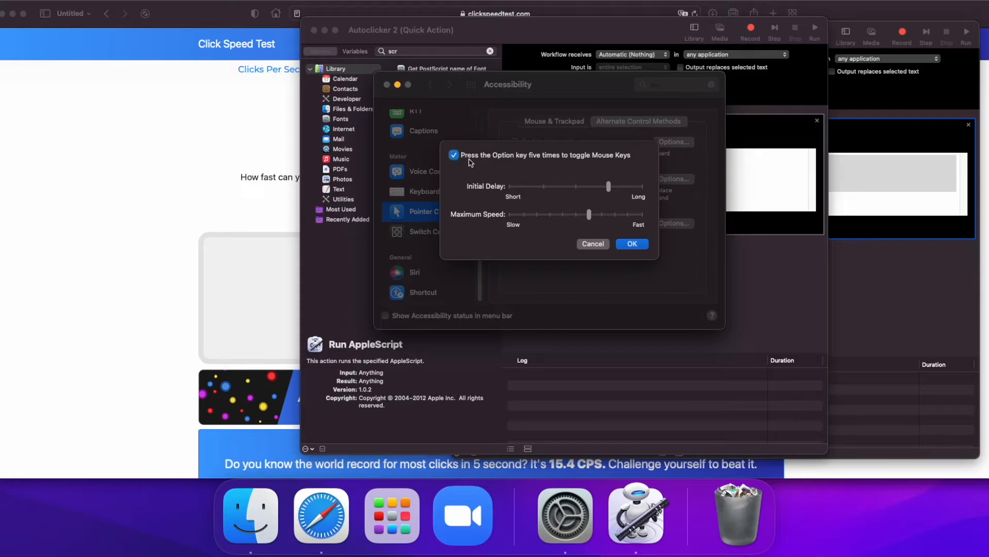
{"action": "mouse_move", "coordinate": [579, 164]}
{"action": "type", "text": "key"}
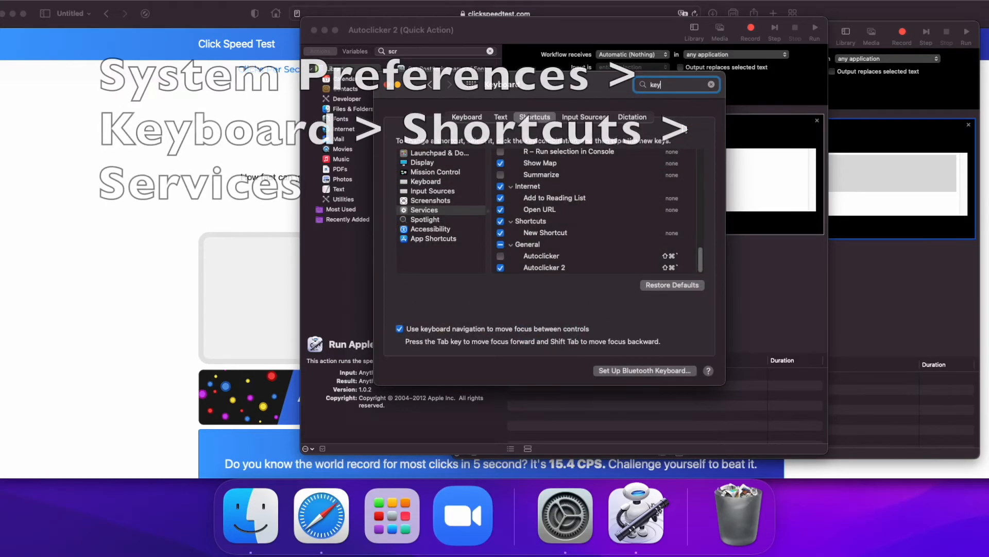
{"action": "left_click", "coordinate": [424, 210]}
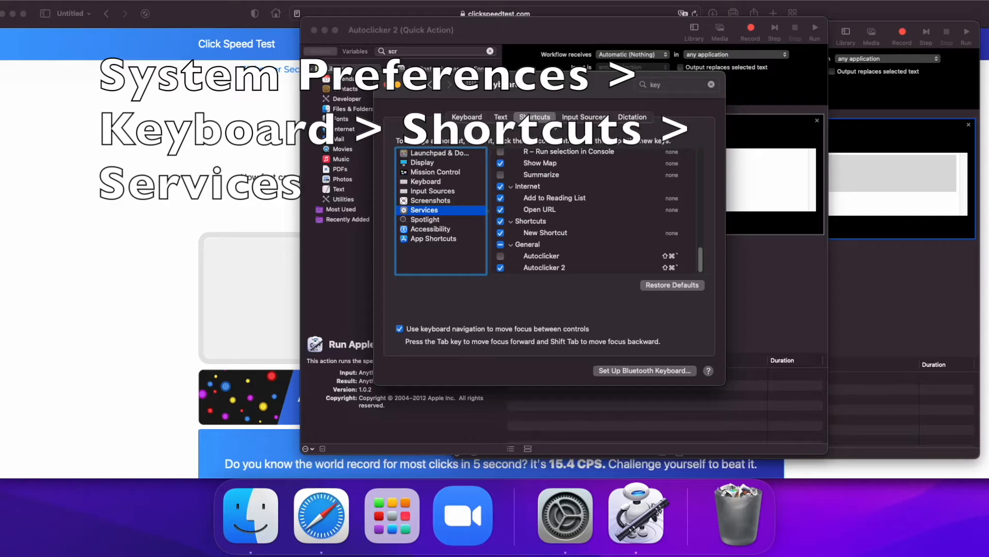
{"action": "mouse_move", "coordinate": [622, 208]}
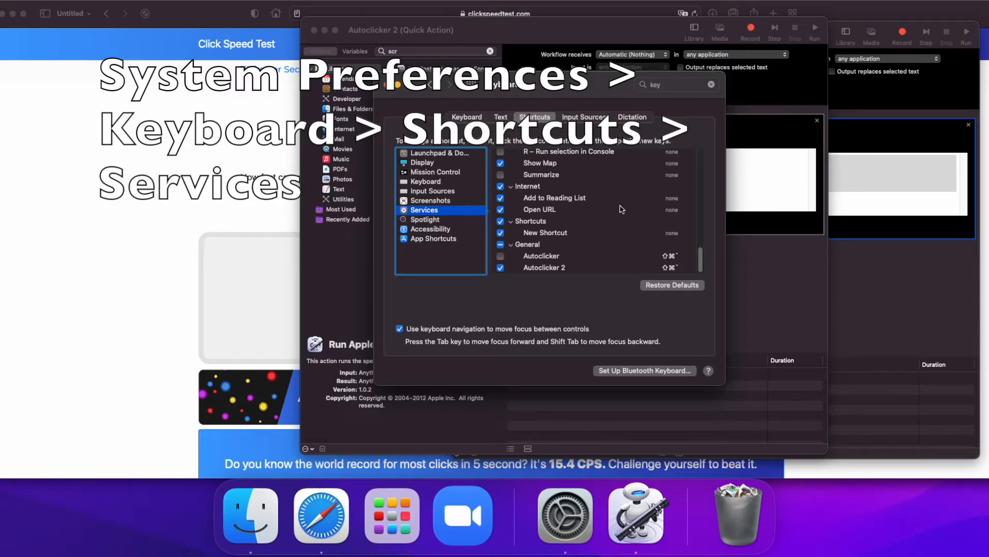
{"action": "left_click", "coordinate": [543, 268]}
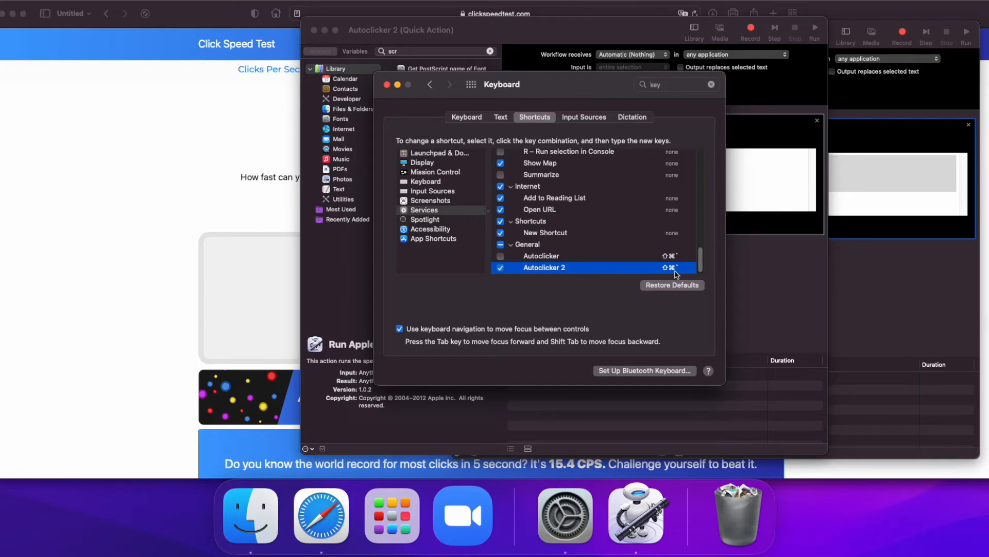
{"action": "double_click", "coordinate": [650, 267]}
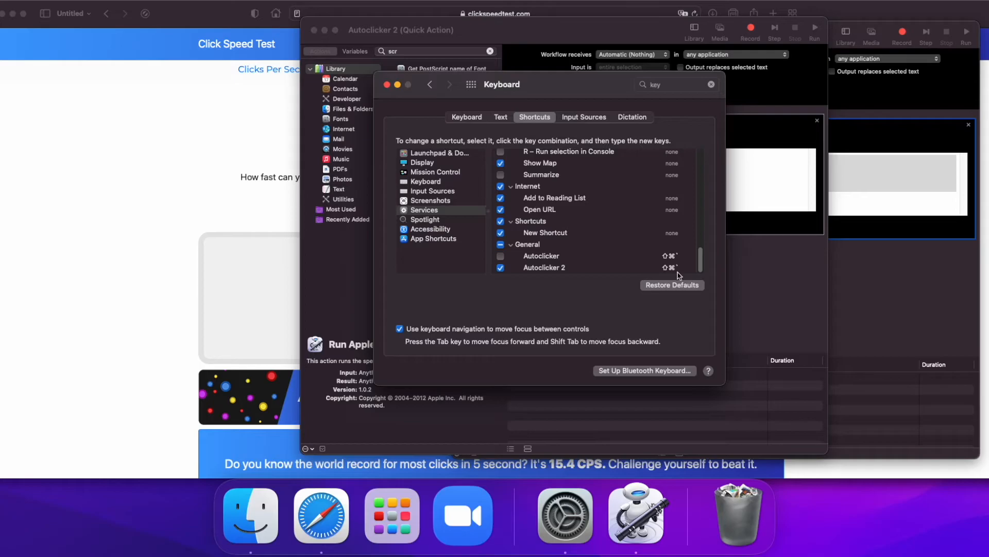
{"action": "mouse_move", "coordinate": [712, 91]}
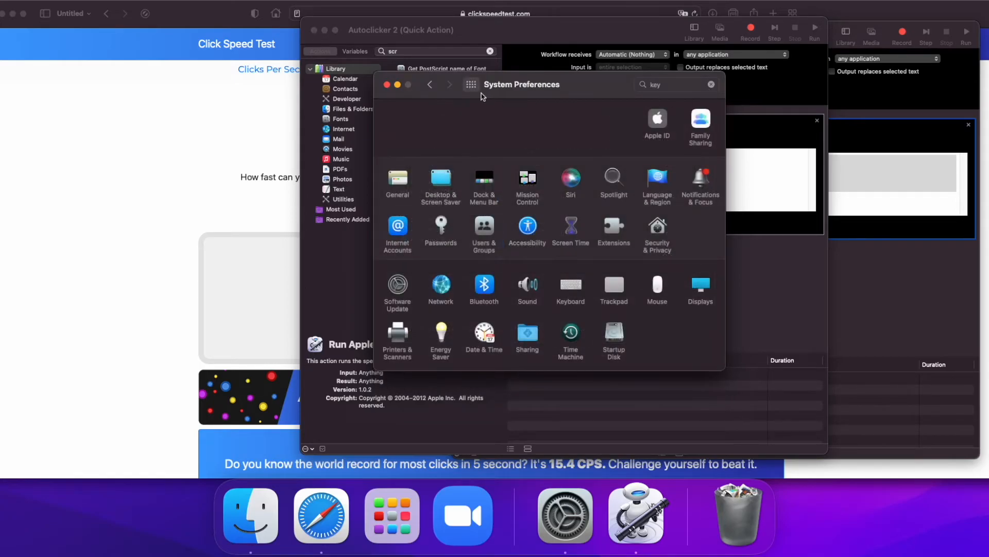
Open Security & Privacy's Accessibility list and select Safari.
{"action": "left_click", "coordinate": [657, 234]}
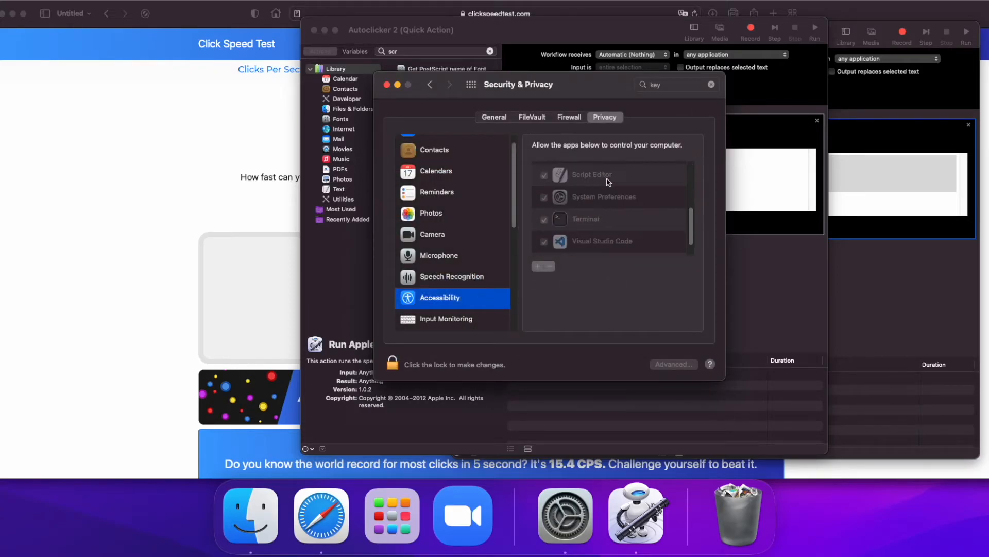
{"action": "mouse_move", "coordinate": [621, 225]}
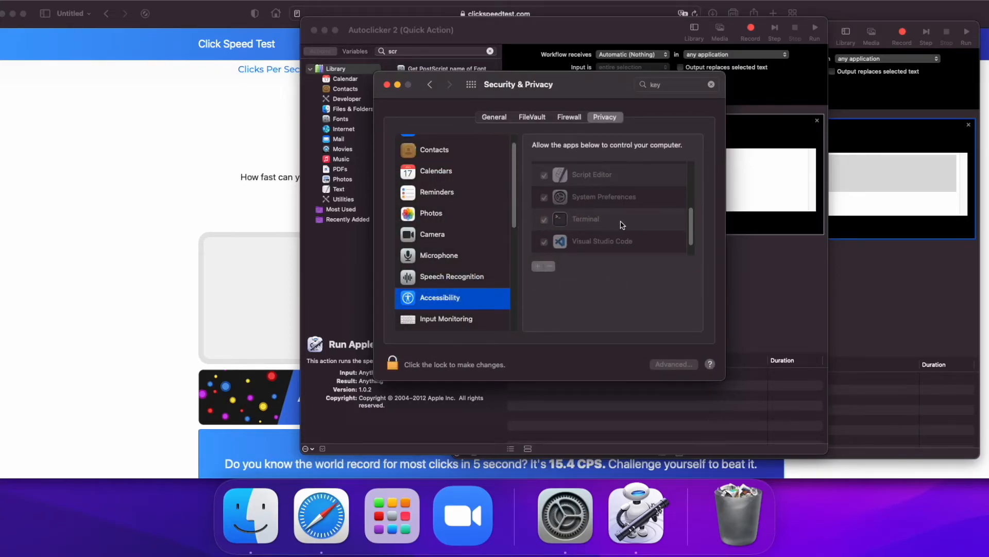
{"action": "mouse_move", "coordinate": [593, 228]}
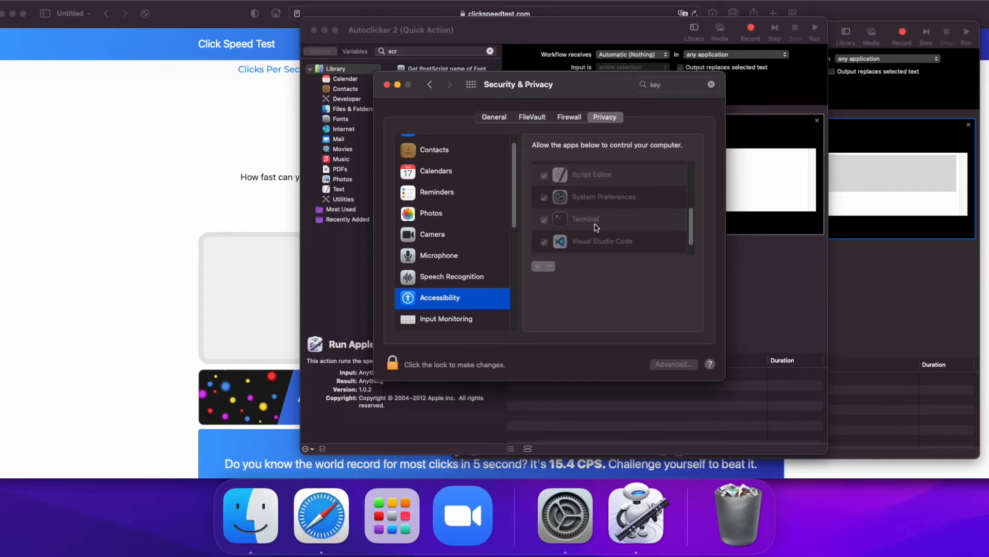
{"action": "left_click", "coordinate": [581, 186]}
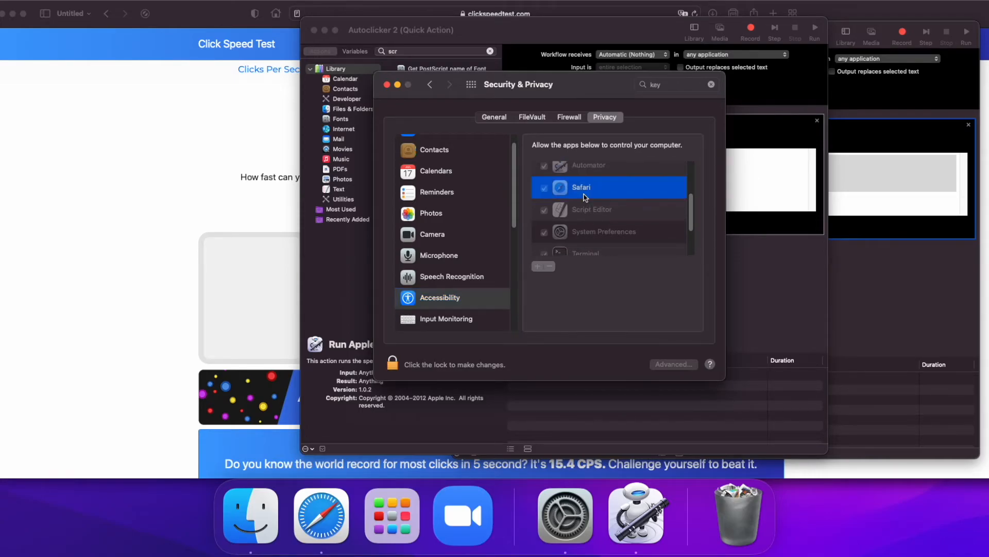
{"action": "mouse_move", "coordinate": [763, 219]}
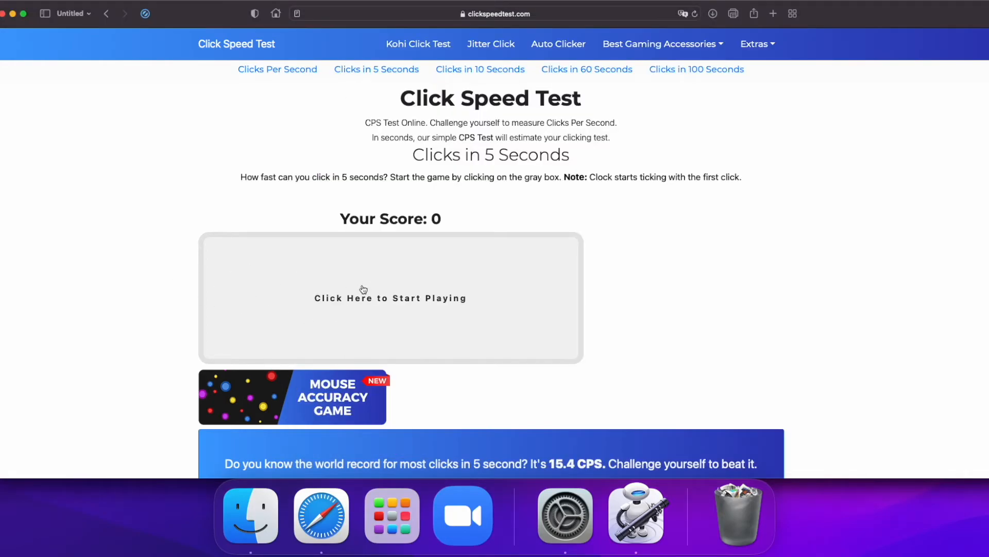
{"action": "mouse_move", "coordinate": [699, 422]}
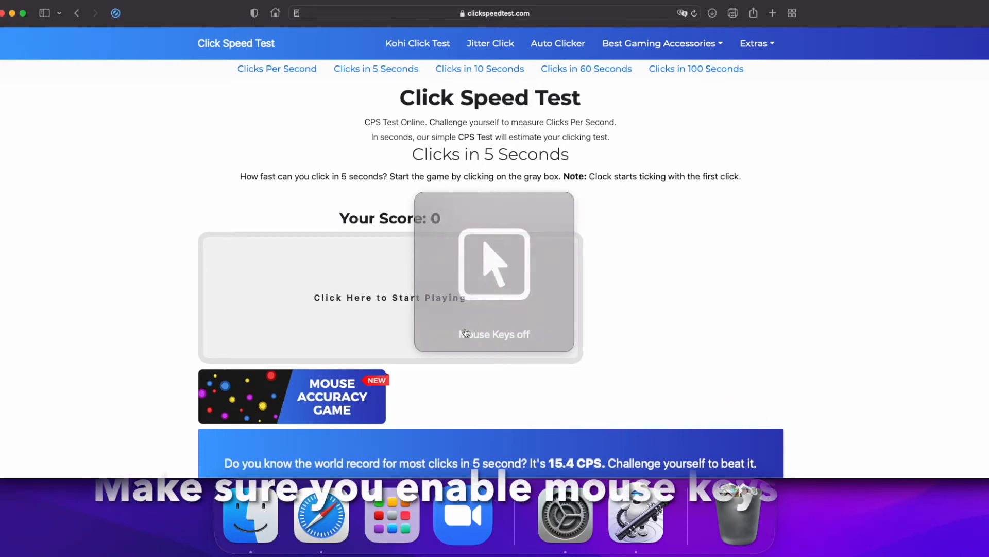
Run the 5-second click test with the autoclicker, scoring 196 CPS, then close the results.
{"action": "left_click", "coordinate": [494, 334]}
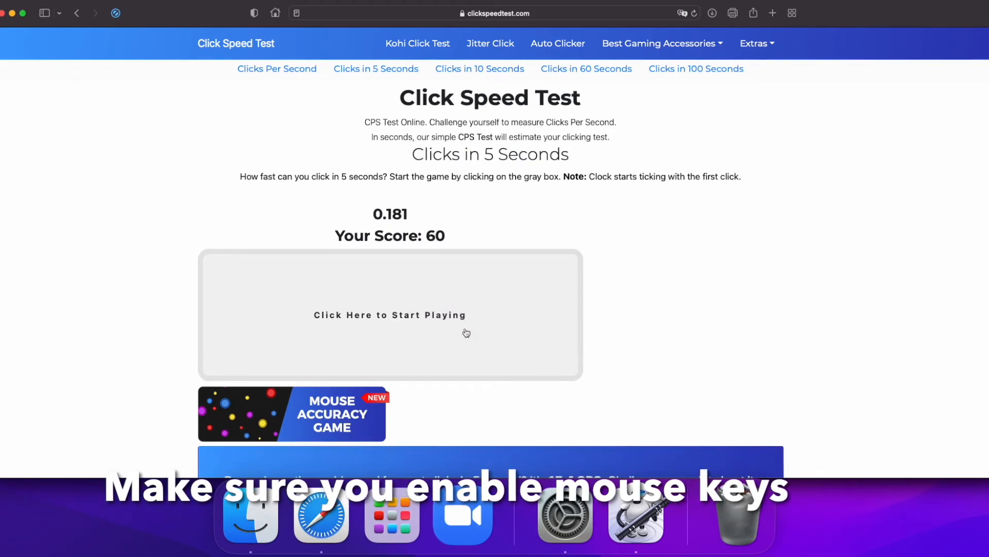
{"action": "left_click", "coordinate": [469, 332]}
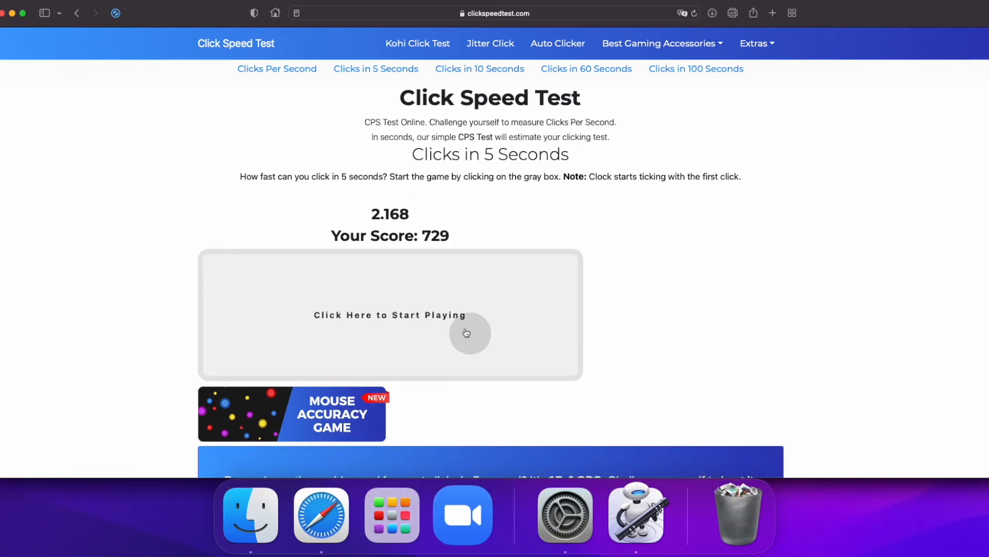
{"action": "left_click", "coordinate": [467, 333]}
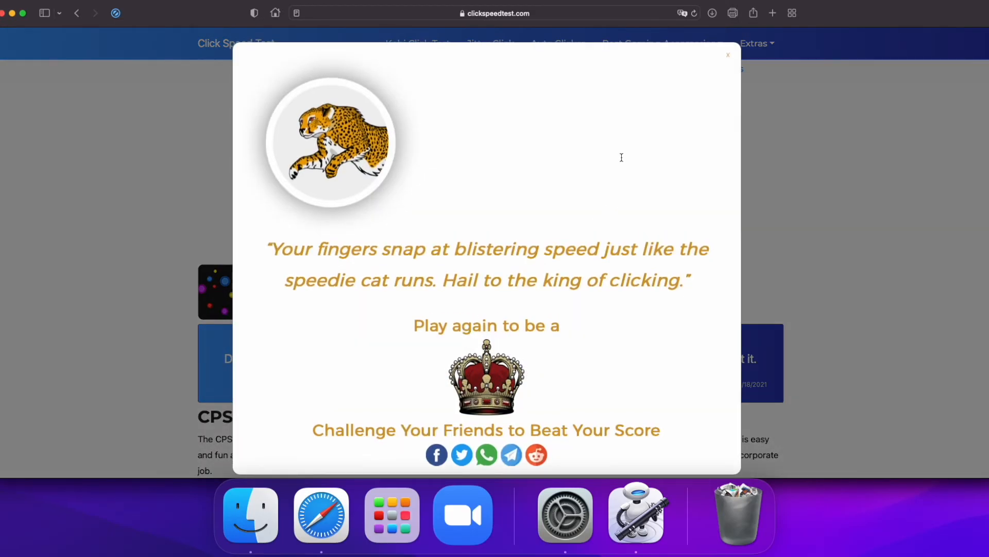
{"action": "left_click", "coordinate": [727, 54]}
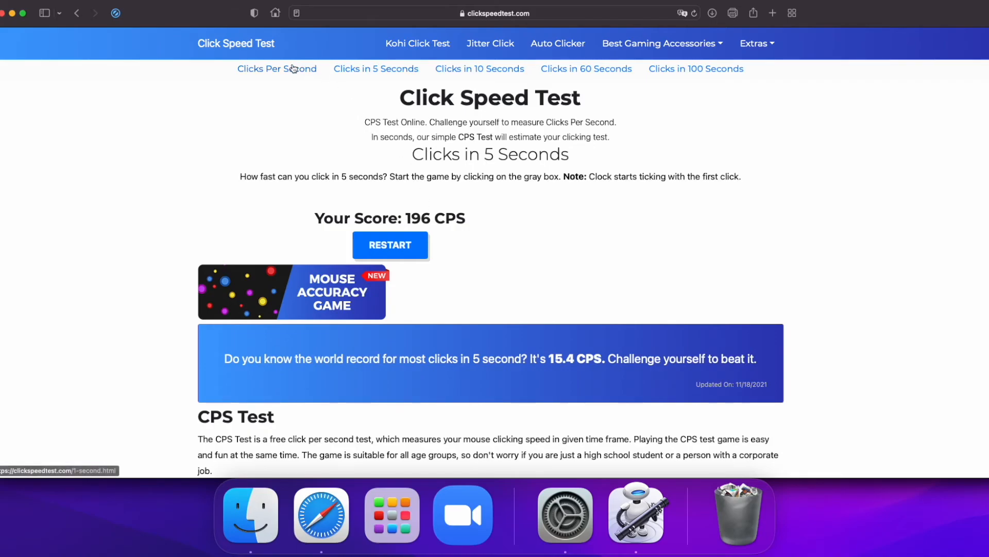
Run the one-second Clicks Per Second test with the autoclicker for 312 CPS and close the results.
{"action": "left_click", "coordinate": [277, 68]}
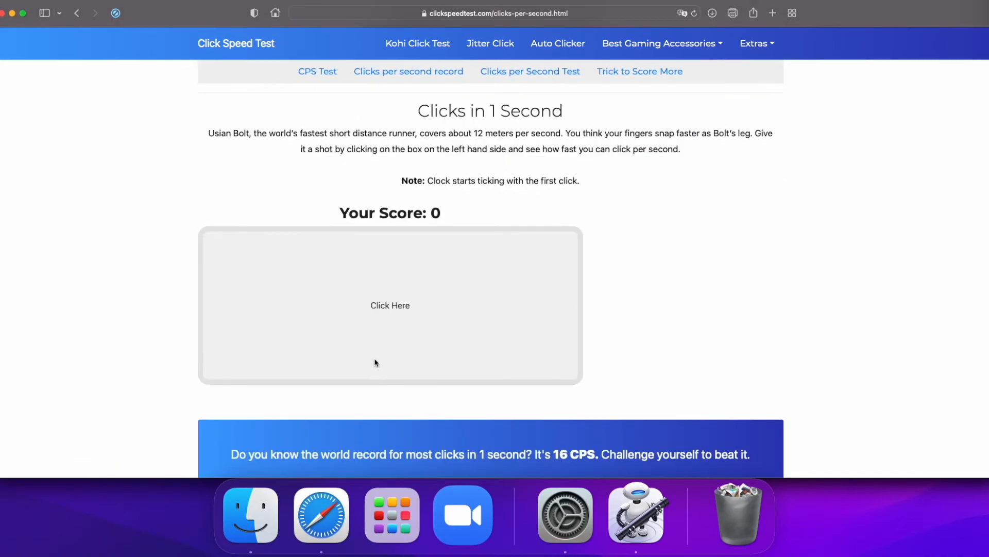
{"action": "left_click", "coordinate": [390, 305]}
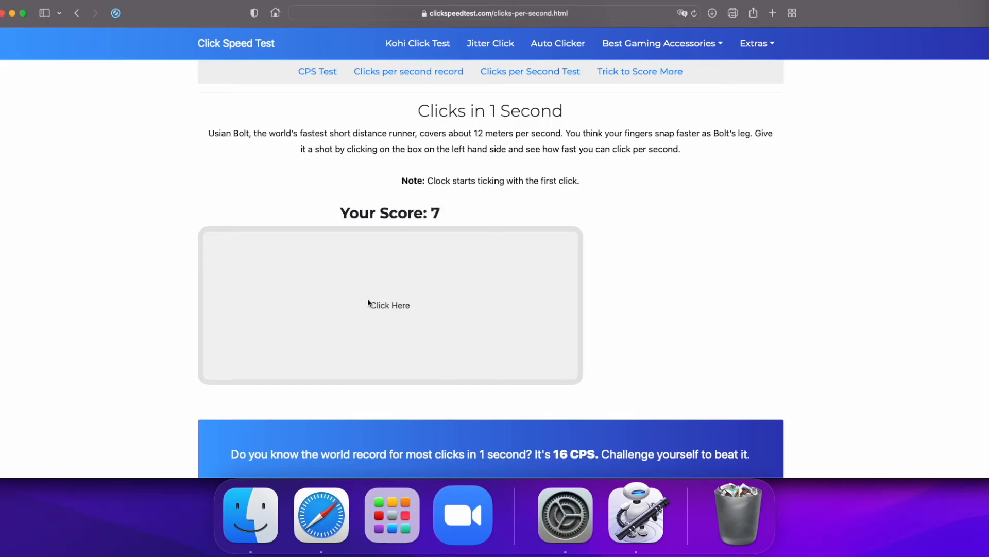
{"action": "left_click", "coordinate": [390, 305]}
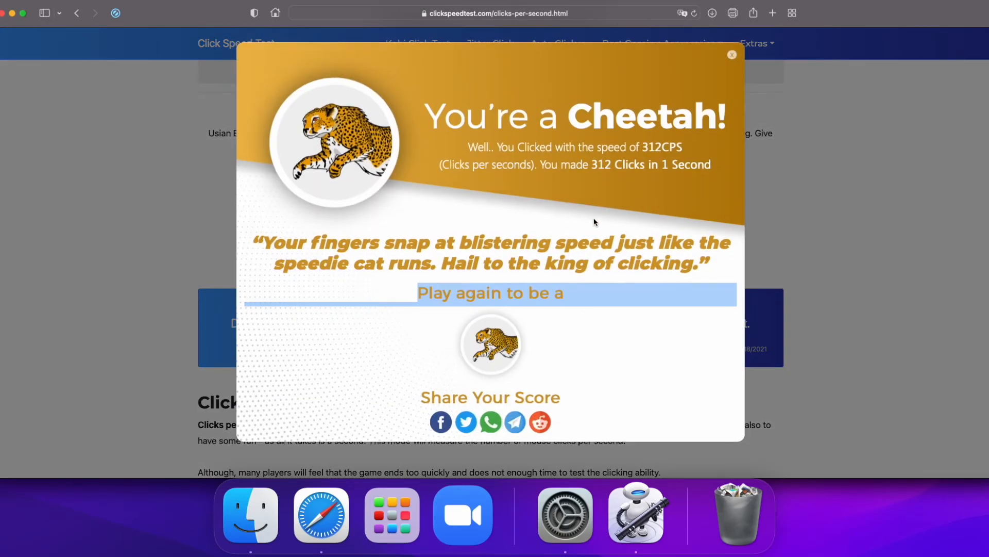
{"action": "left_click", "coordinate": [731, 54]}
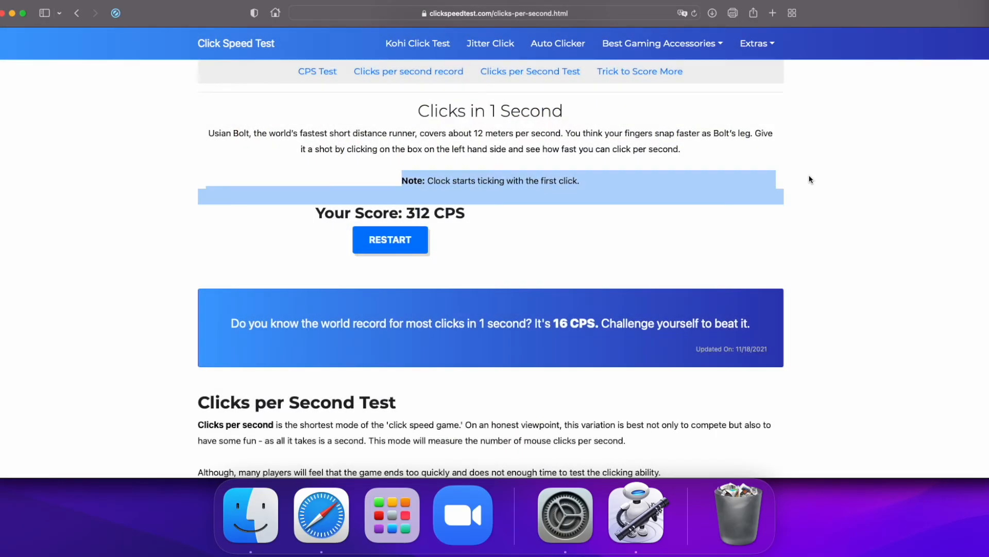
{"action": "mouse_move", "coordinate": [707, 154]}
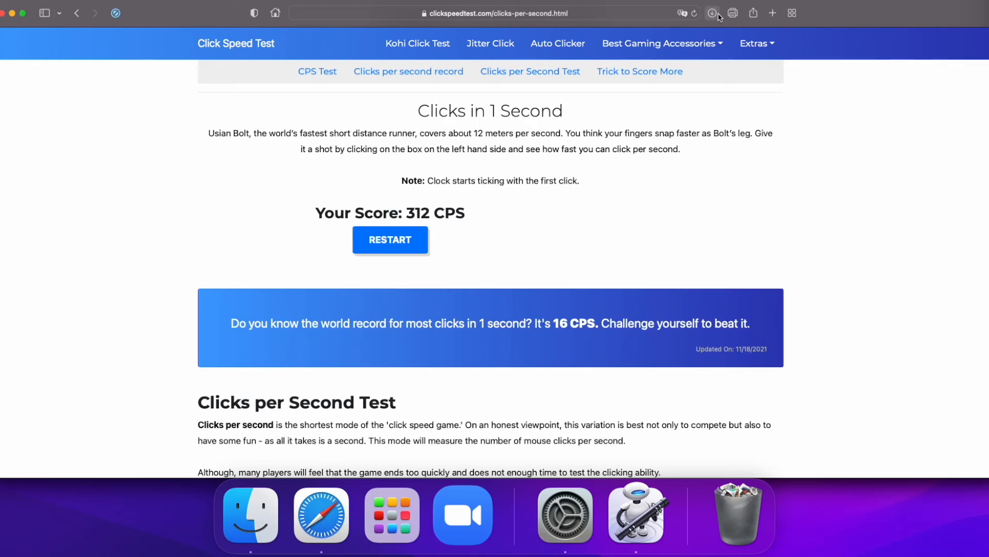
{"action": "mouse_move", "coordinate": [686, 120]}
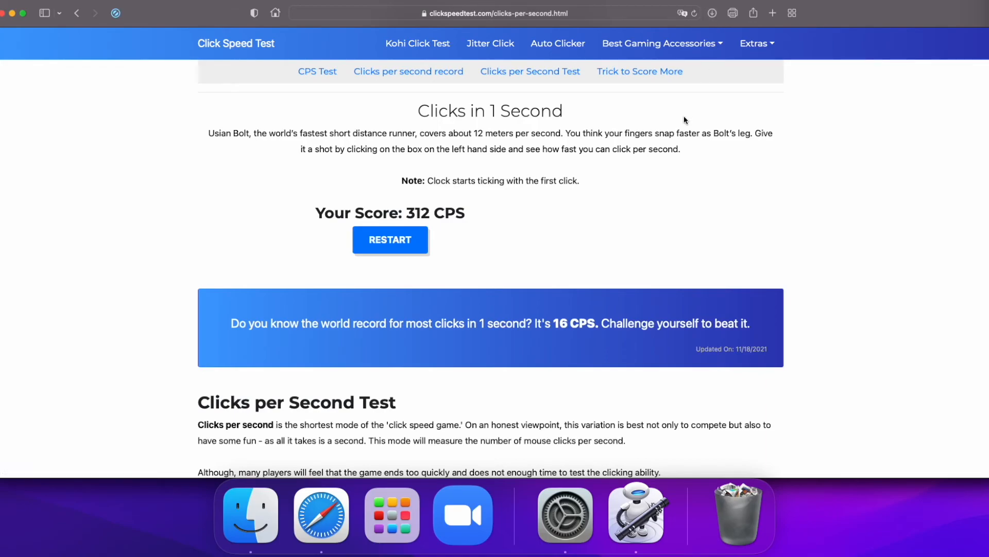